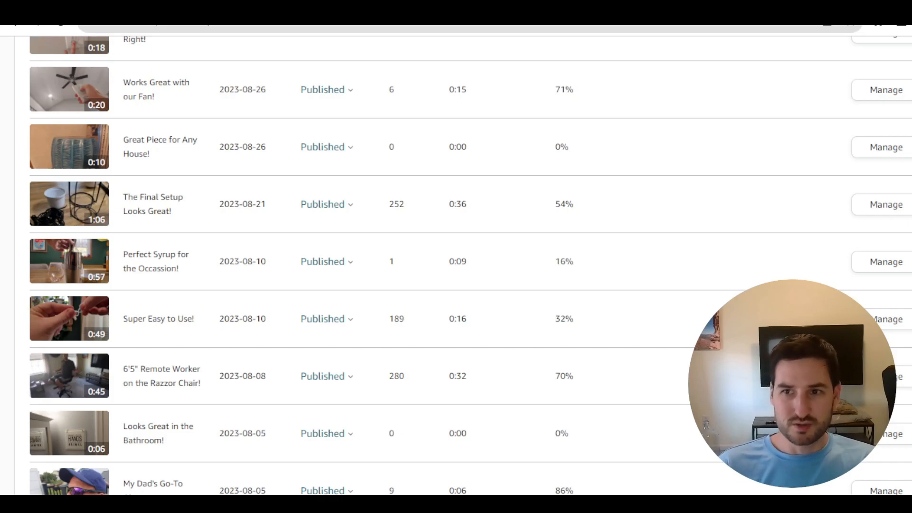
pyautogui.moveTo(620, 372)
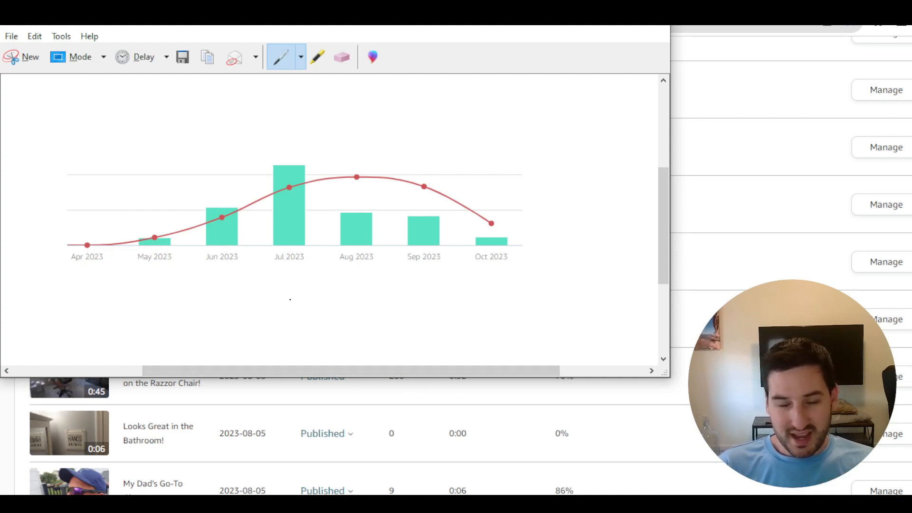
pyautogui.moveTo(396, 392)
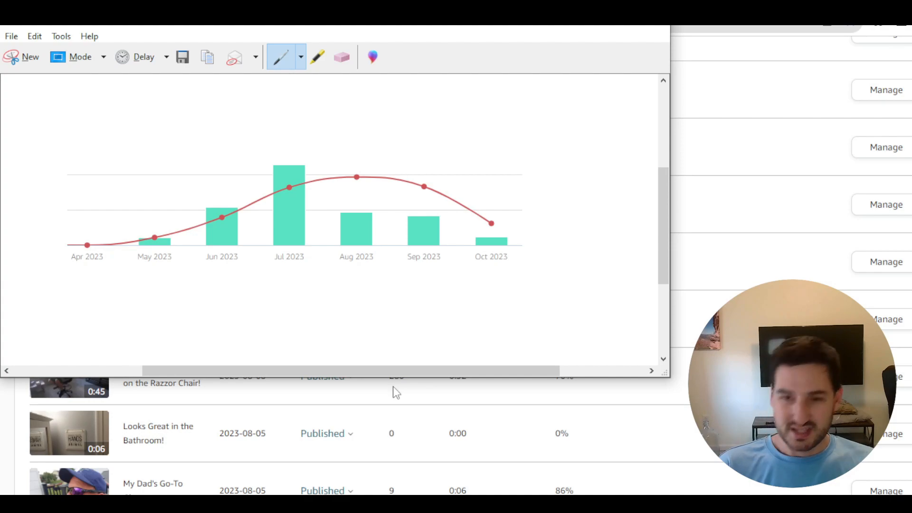